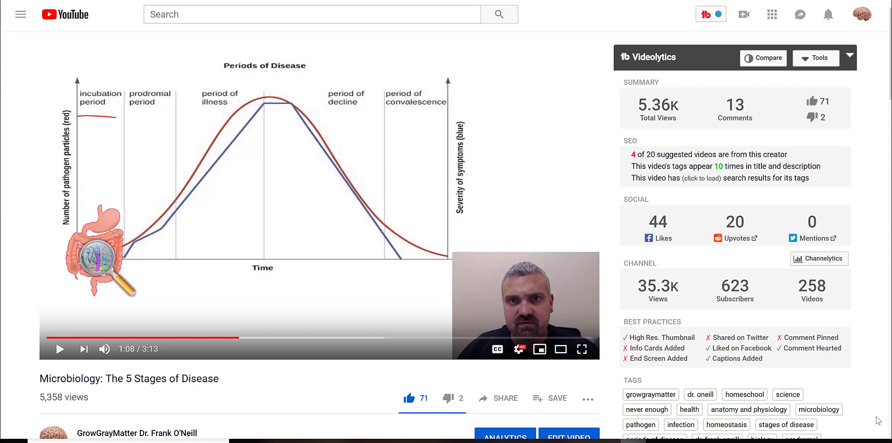
mouse_move(317, 273)
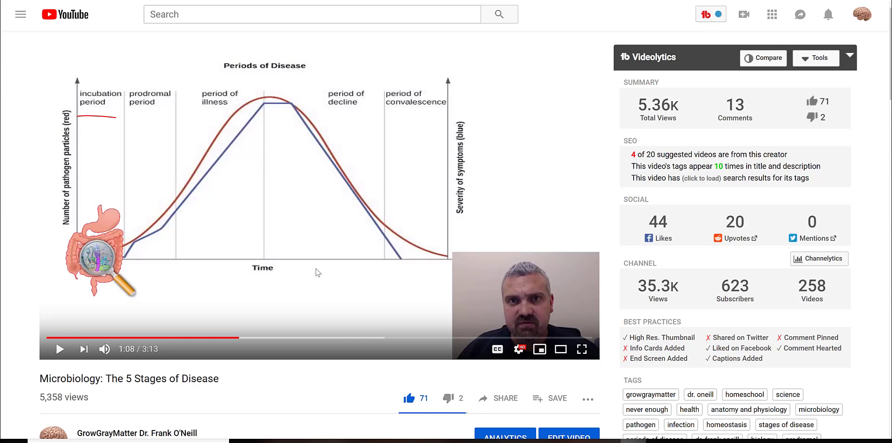
mouse_move(317, 366)
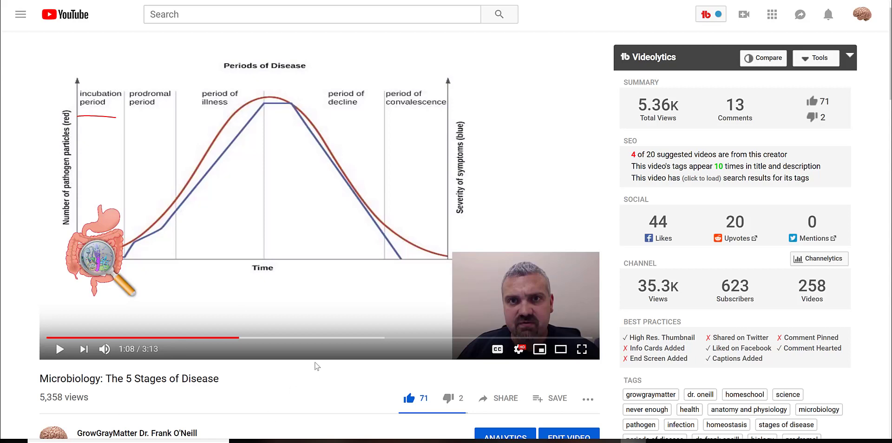
mouse_move(410, 373)
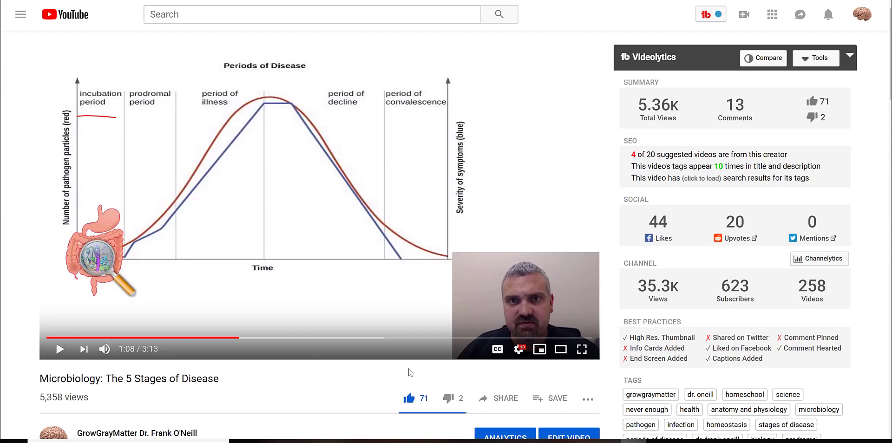
mouse_move(492, 408)
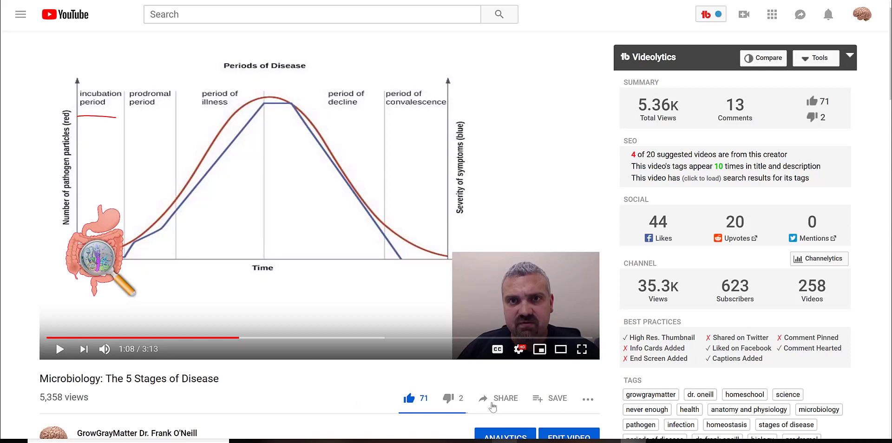
mouse_move(457, 404)
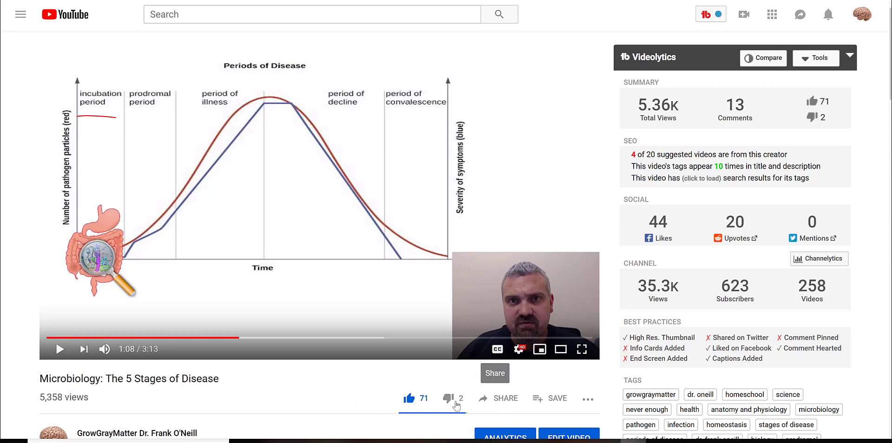
Copy the youtu.be share link of the Microbiology: The 5 Stages of Disease video.
left_click(505, 399)
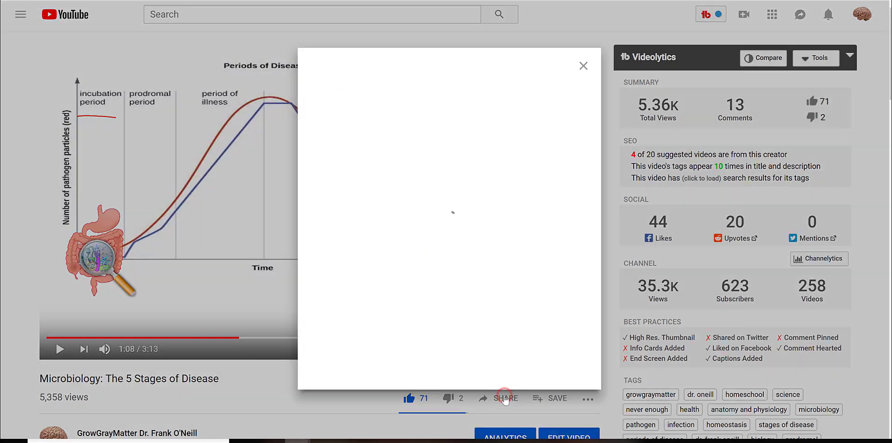
left_click(505, 399)
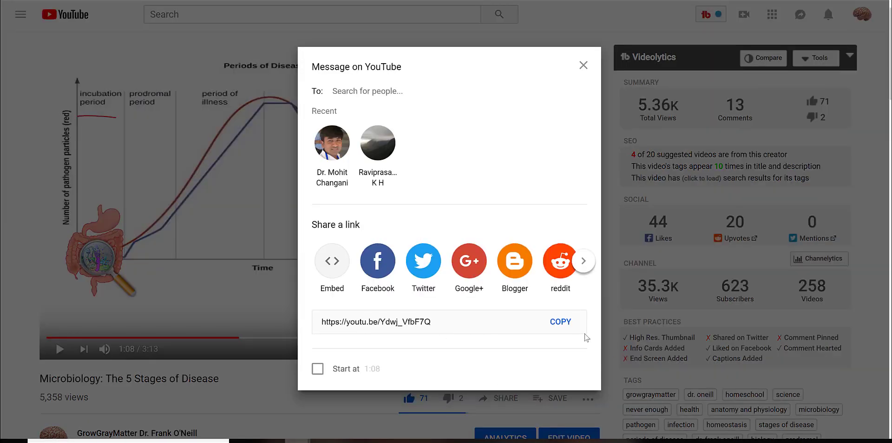
left_click(560, 322)
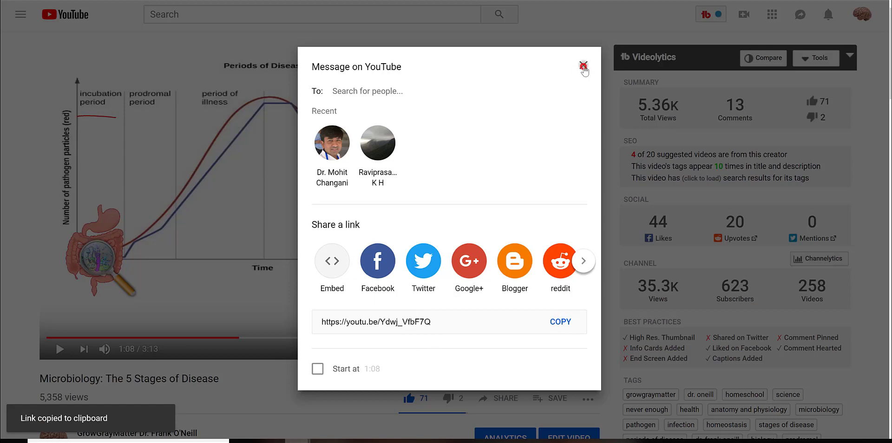
left_click(583, 66)
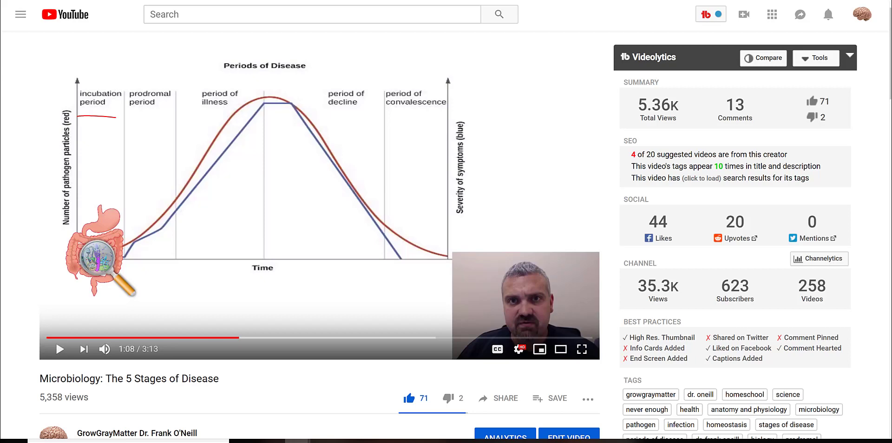
mouse_move(346, 156)
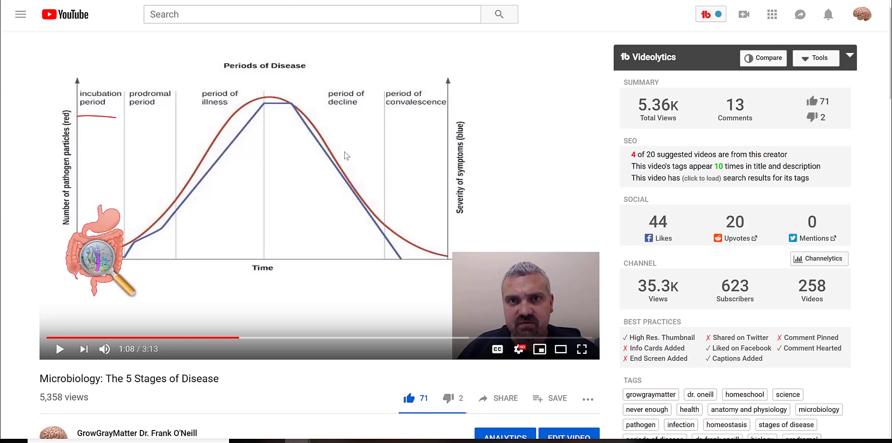
mouse_move(276, 137)
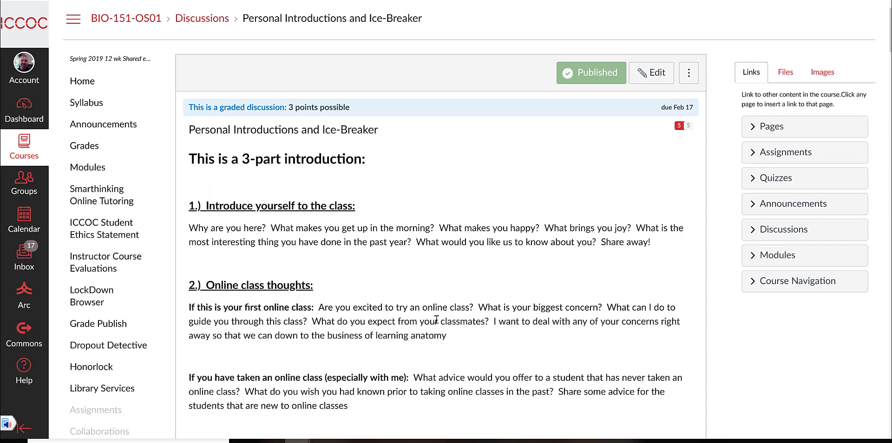
Scroll through the Personal Introductions and Ice-Breaker prompt down toward the reply editor.
scroll("down", 3)
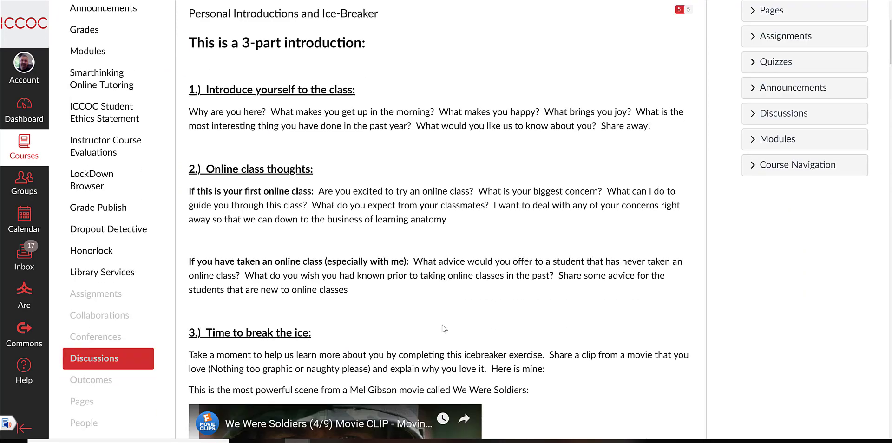
scroll("down", 3)
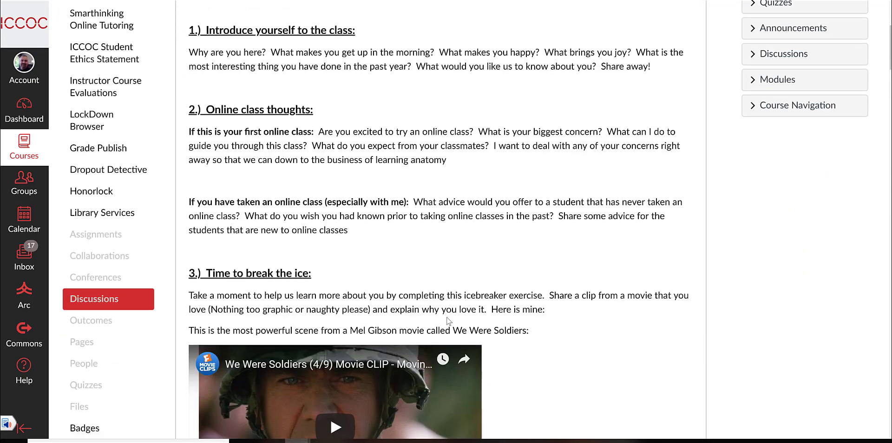
scroll("down", 3)
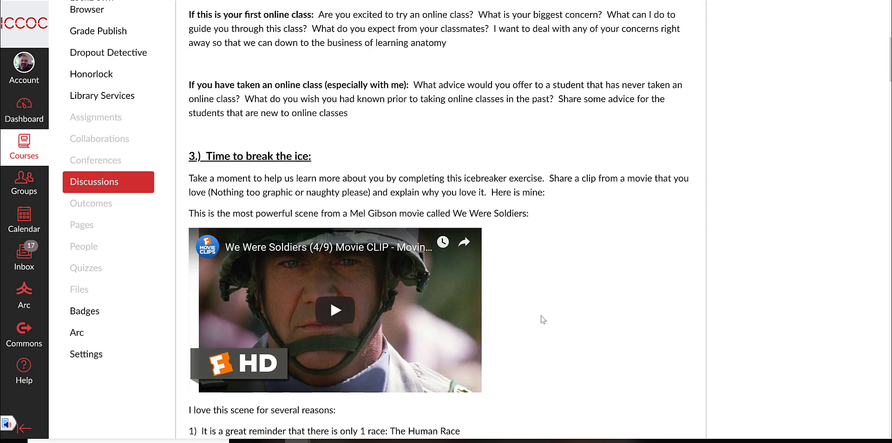
scroll("down", 3)
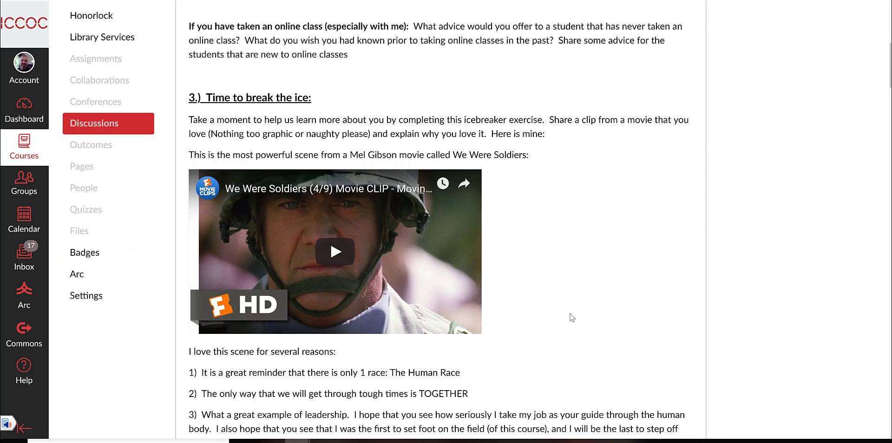
scroll("down", 3)
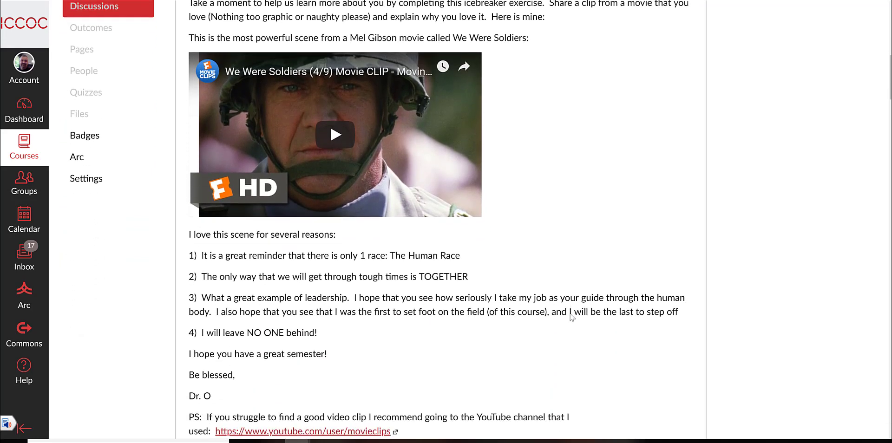
scroll("down", 3)
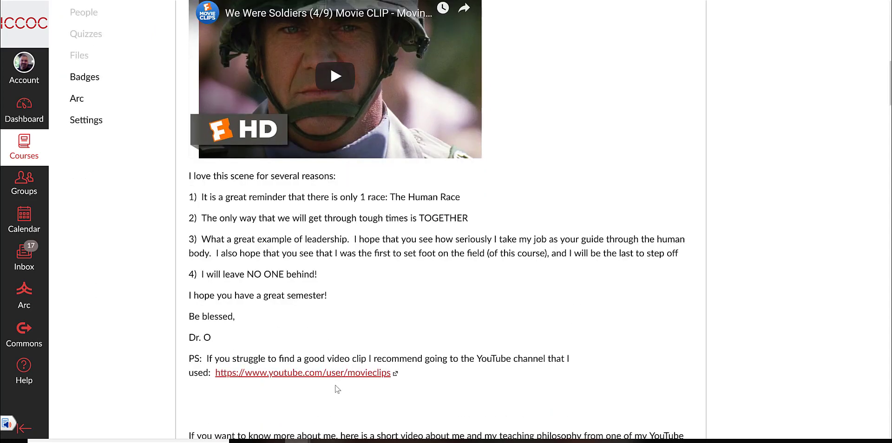
mouse_move(307, 382)
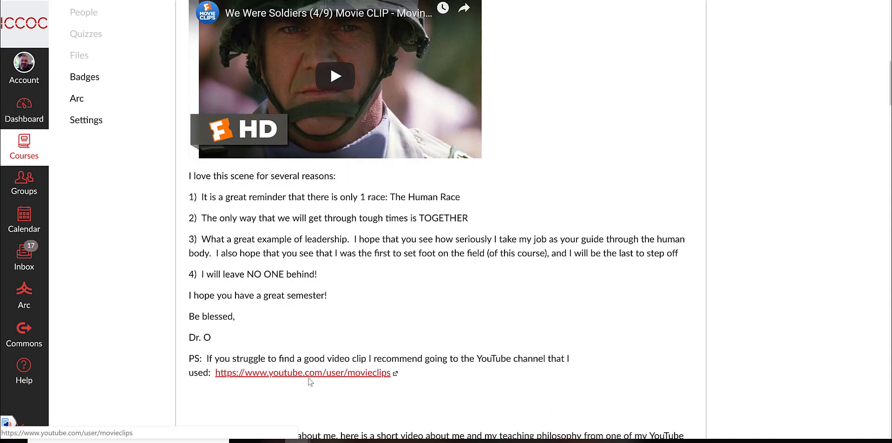
scroll("down", 3)
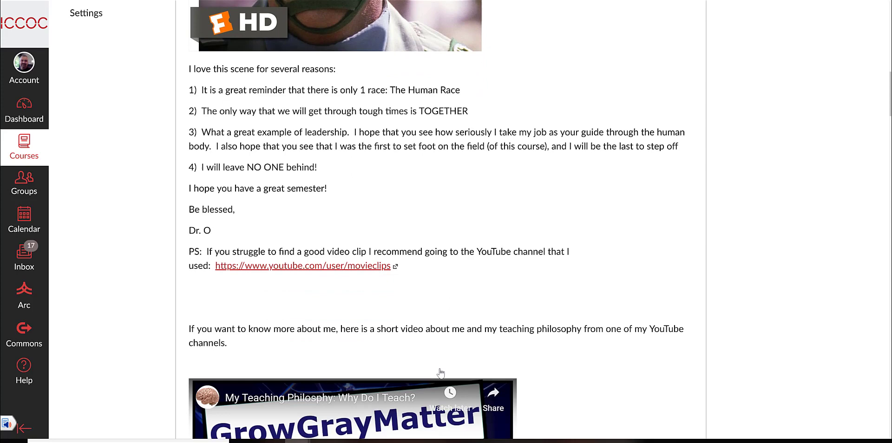
scroll("down", 3)
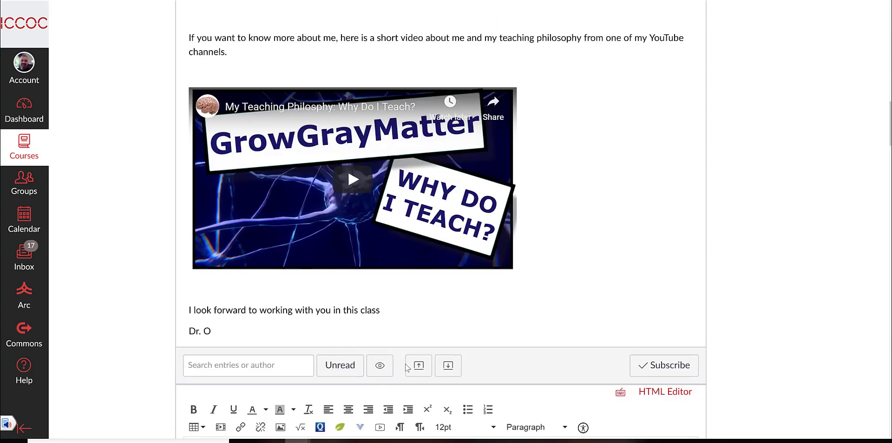
Paste the copied Microbiology: The 5 Stages of Disease YouTube link into the reply editor.
scroll("down", 3)
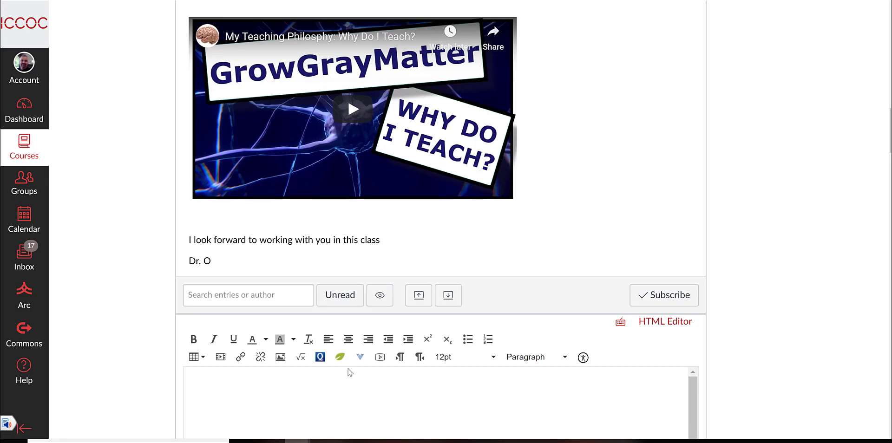
scroll("down", 3)
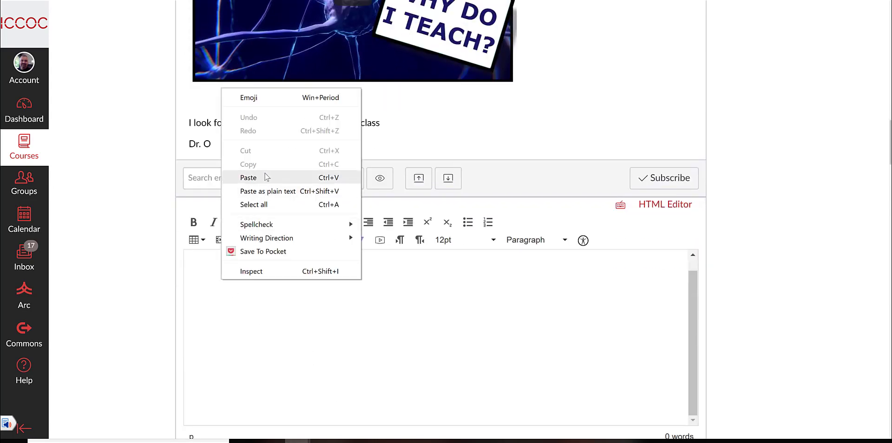
left_click(249, 178)
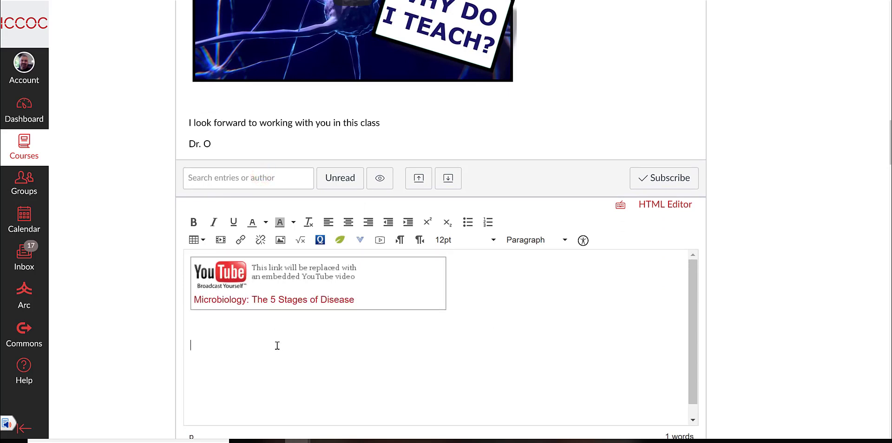
mouse_move(220, 239)
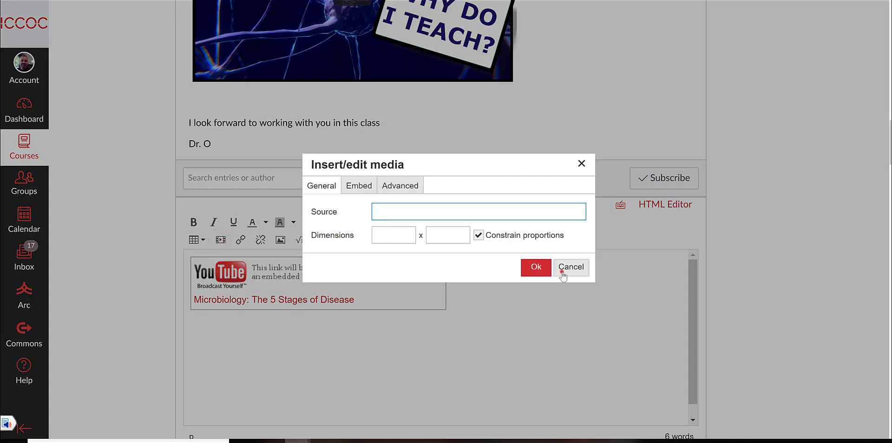
left_click(570, 268)
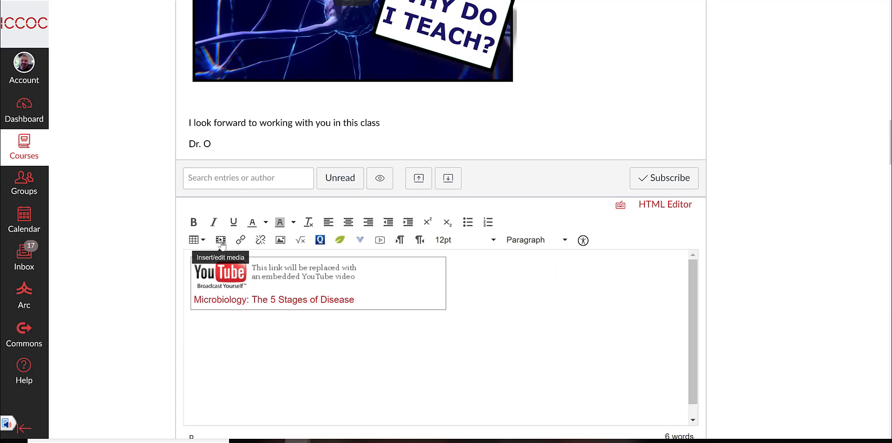
left_click(221, 240)
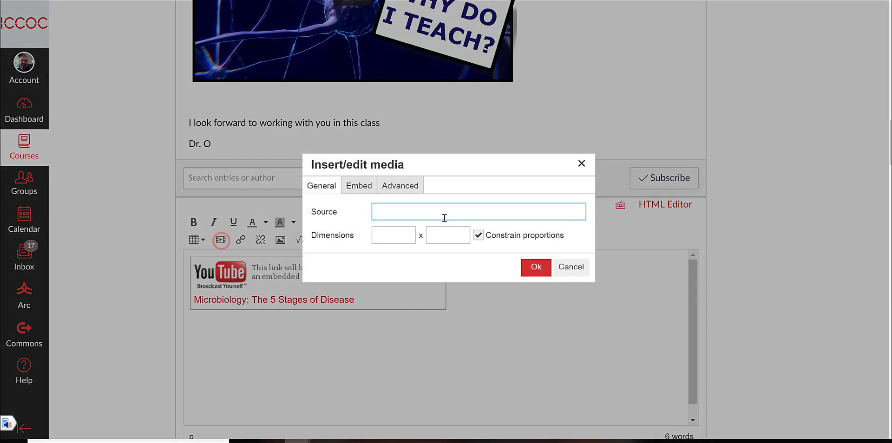
type("https://youtu.be/Ydwj_VfbF7Q")
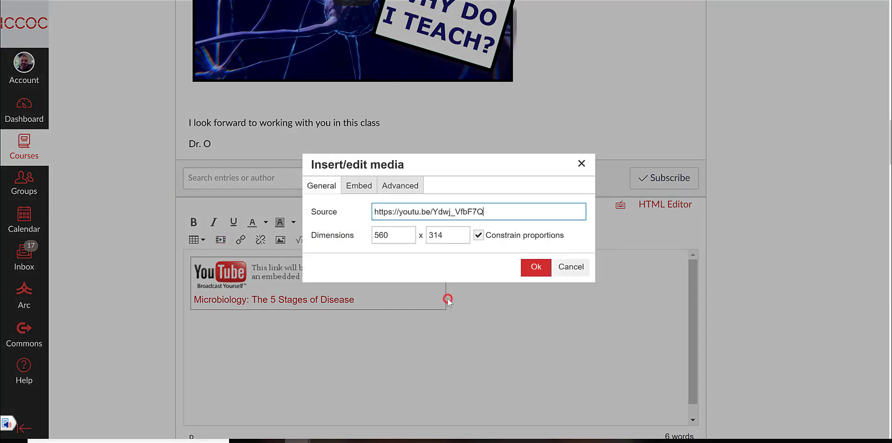
left_click(535, 268)
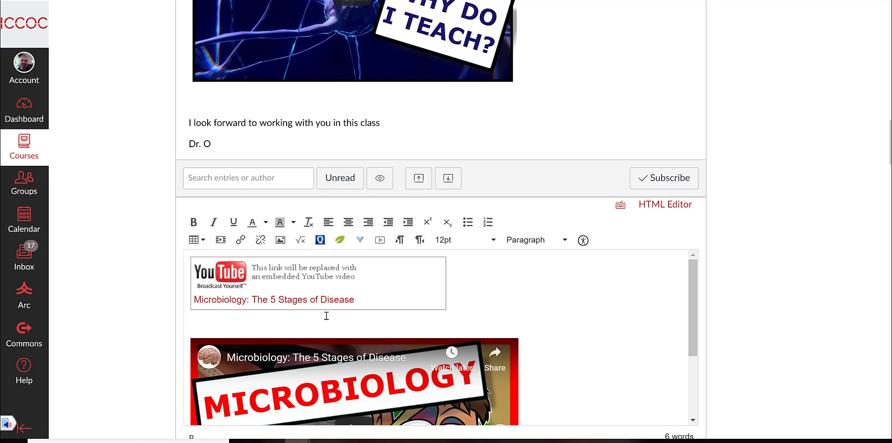
scroll("down", 3)
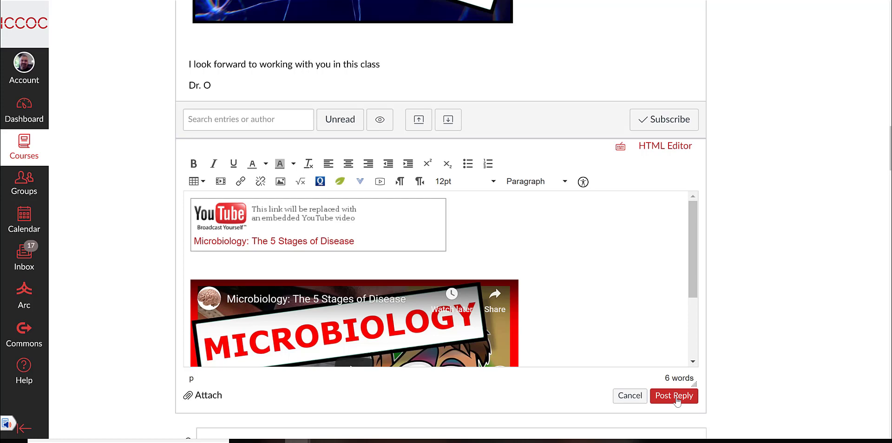
mouse_move(674, 405)
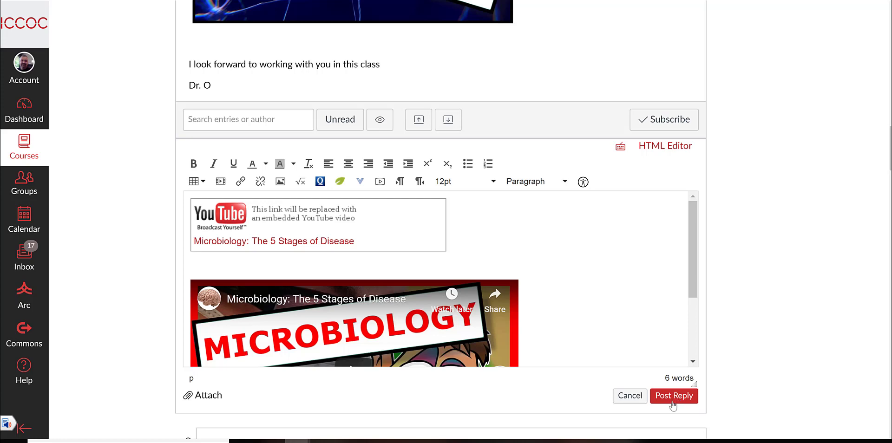